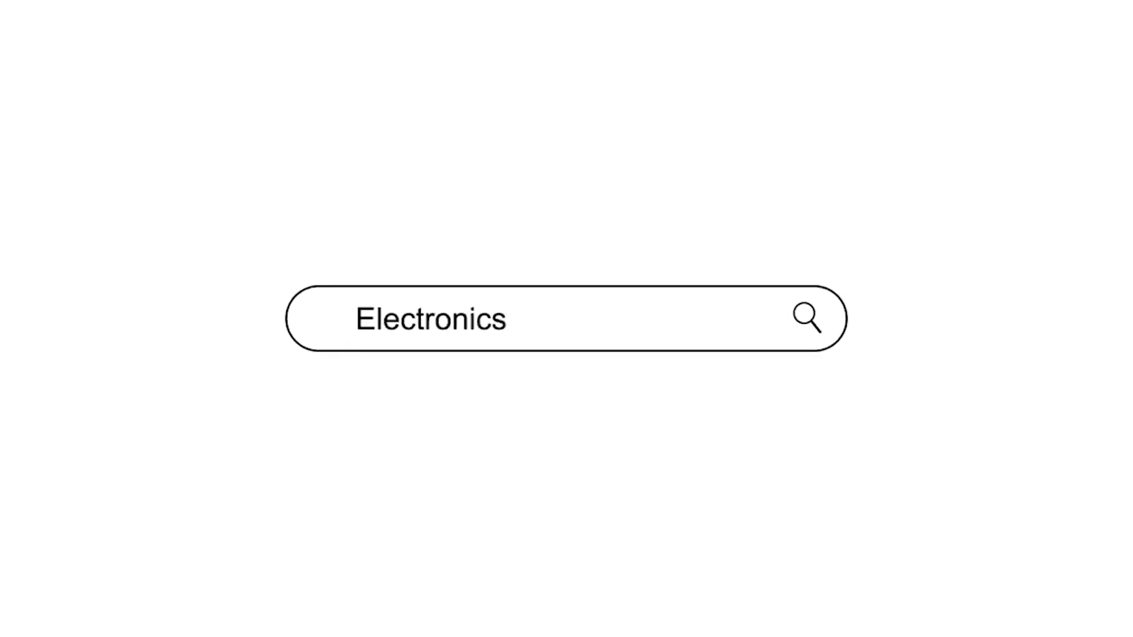
type("Hobby")
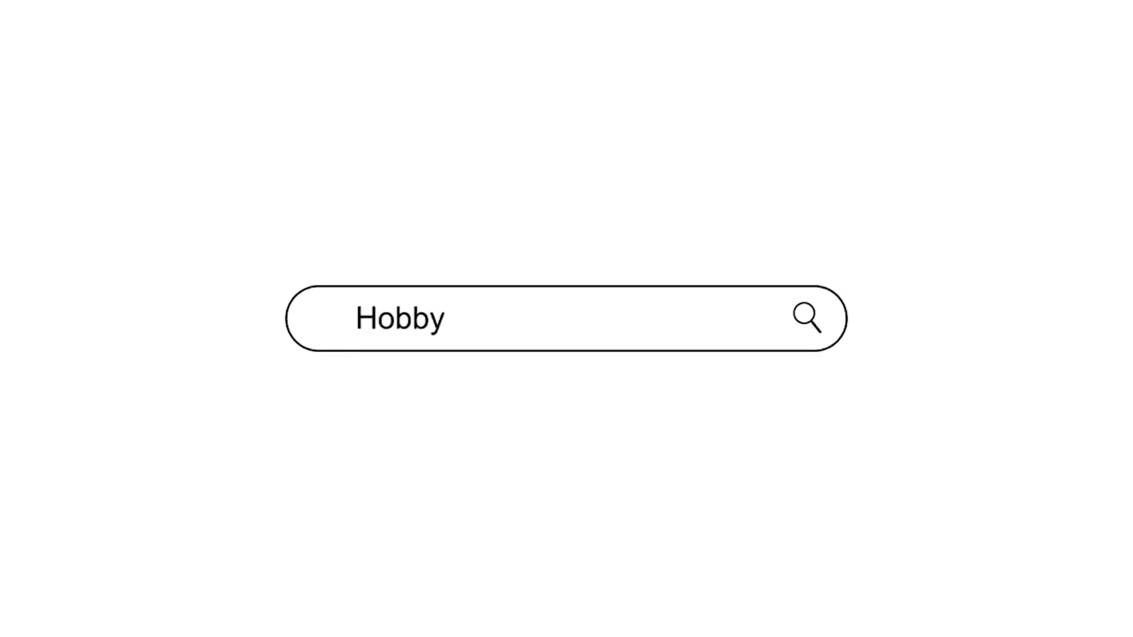
type("Robotics")
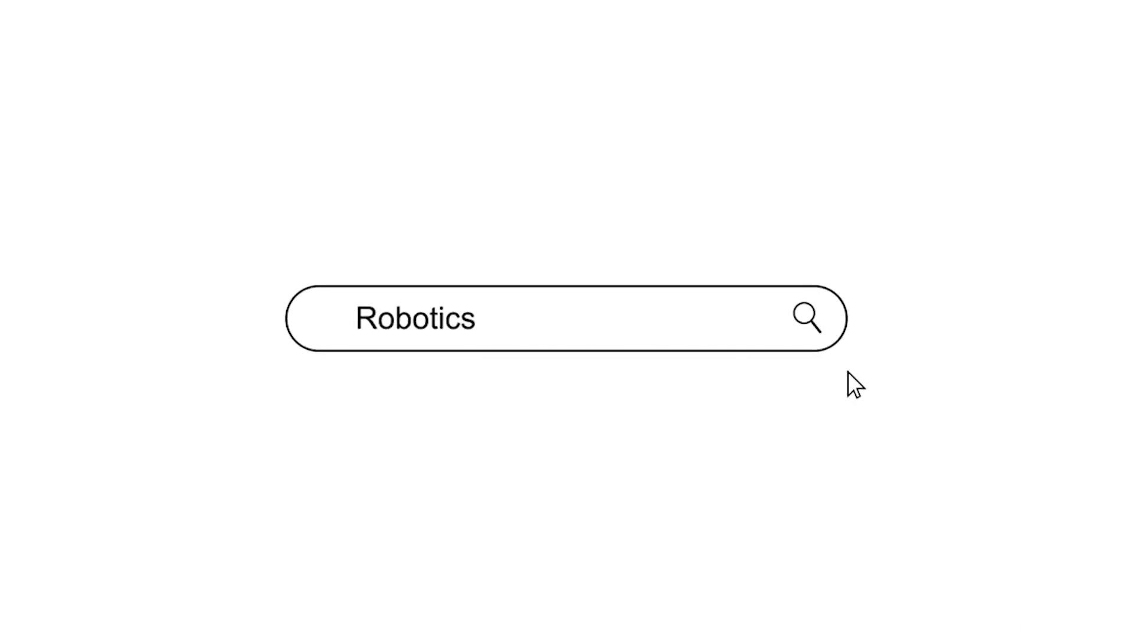